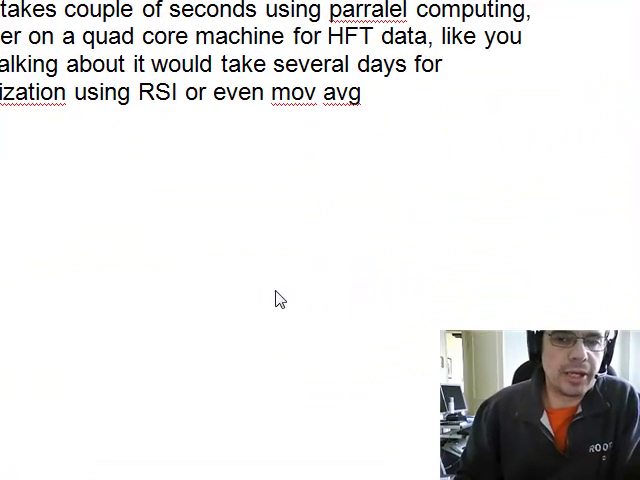
pyautogui.moveTo(279, 309)
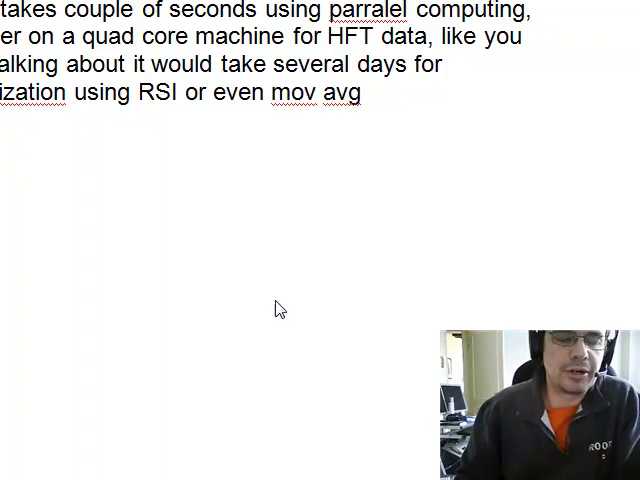
pyautogui.moveTo(392, 123)
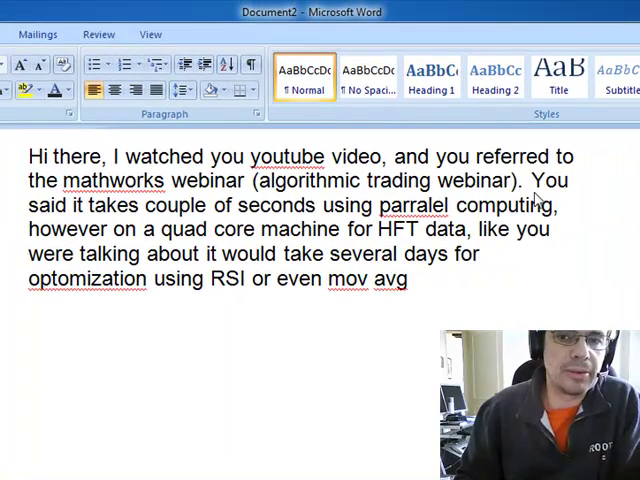
pyautogui.moveTo(243, 208)
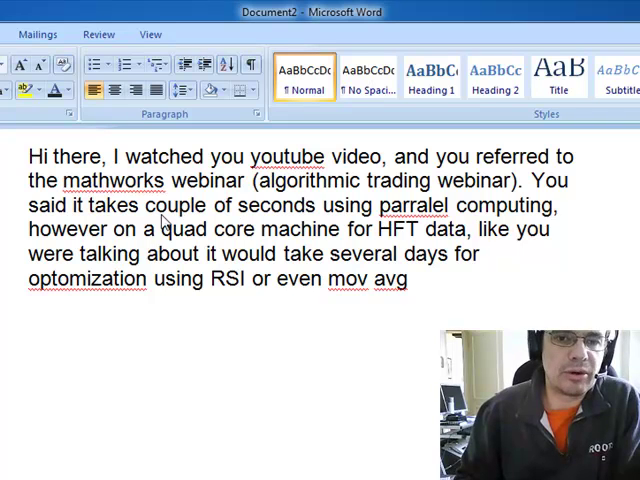
pyautogui.moveTo(465, 255)
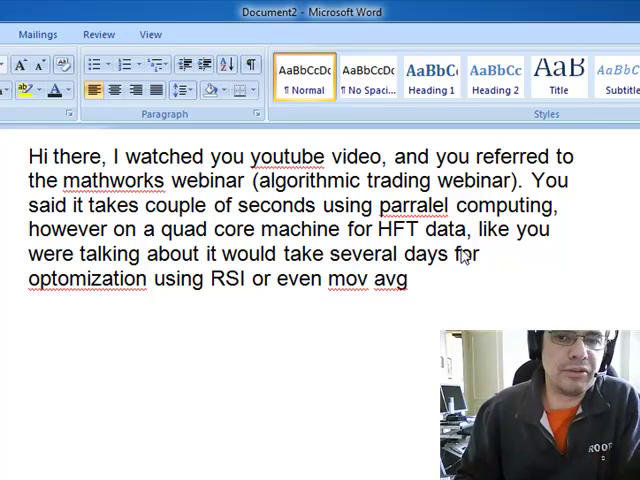